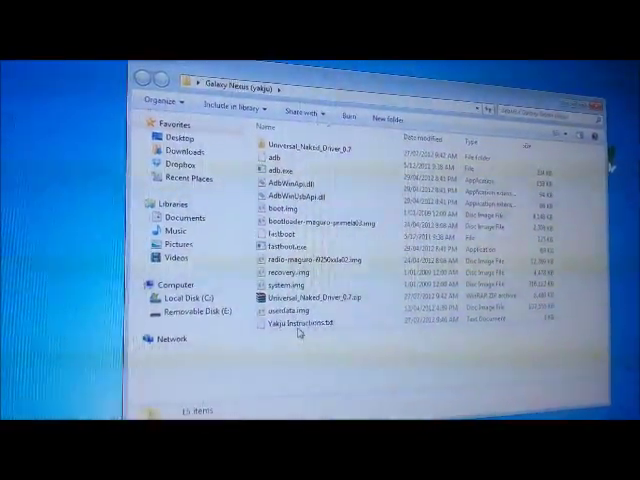
Open the phone flashing instructions text file from Downloads in Notepad.
double_click(308, 324)
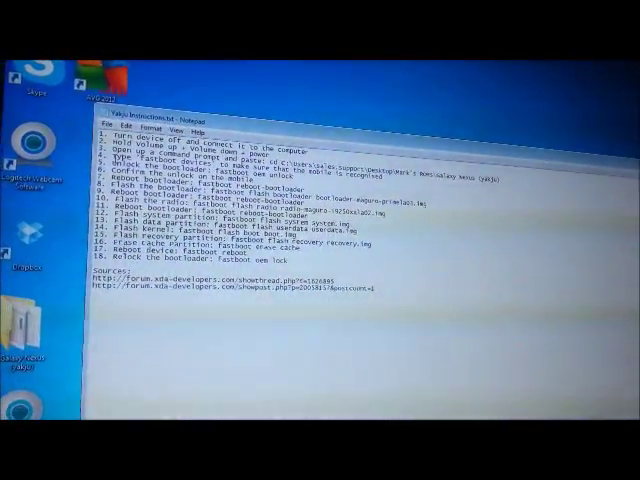